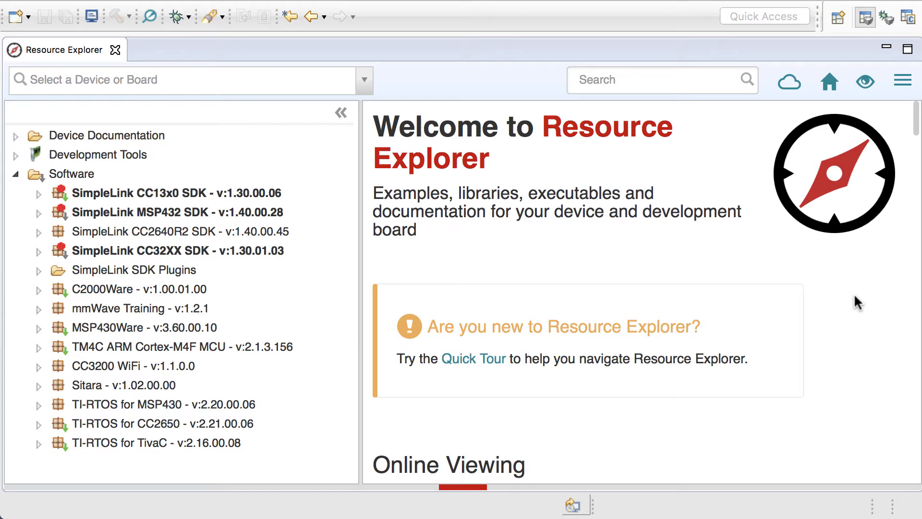
pyautogui.moveTo(829, 82)
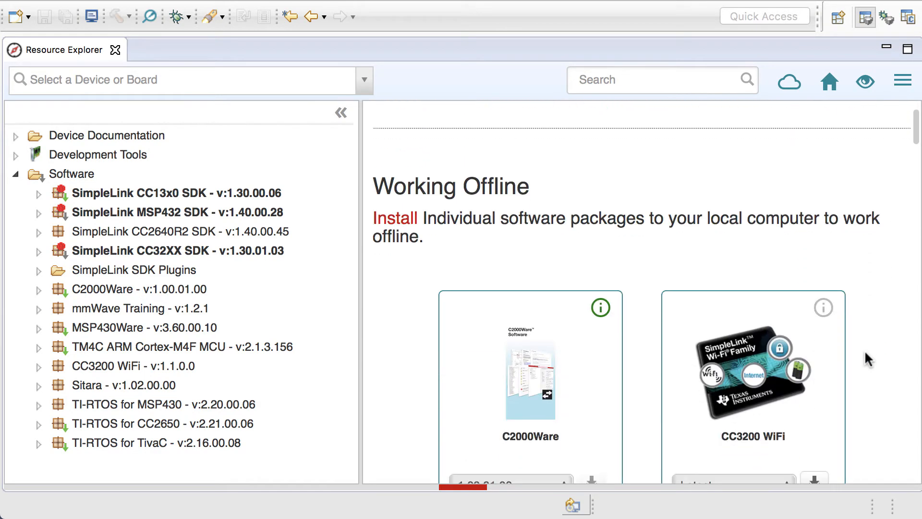
# Step: Scroll the Working Offline package list down to the SimpleLink CC2640R2 SDK card
pyautogui.scroll(-3)
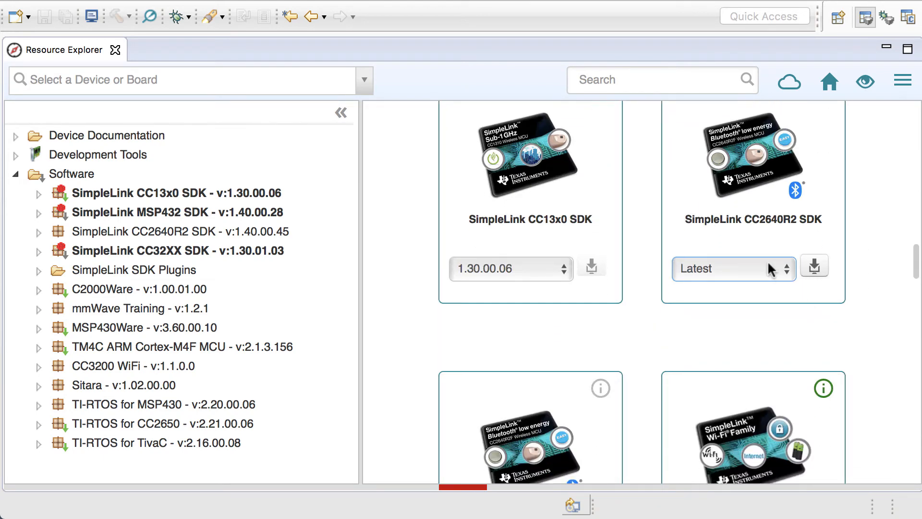
pyautogui.moveTo(711, 236)
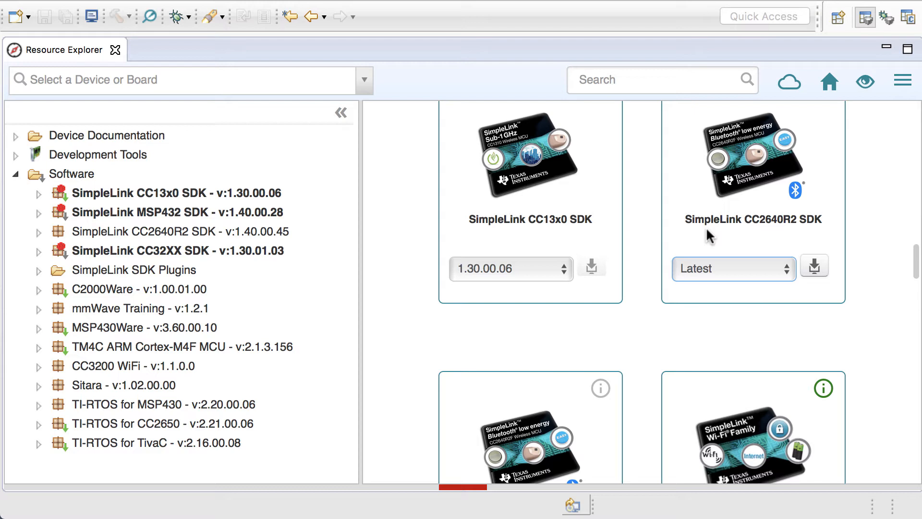
pyautogui.moveTo(787, 278)
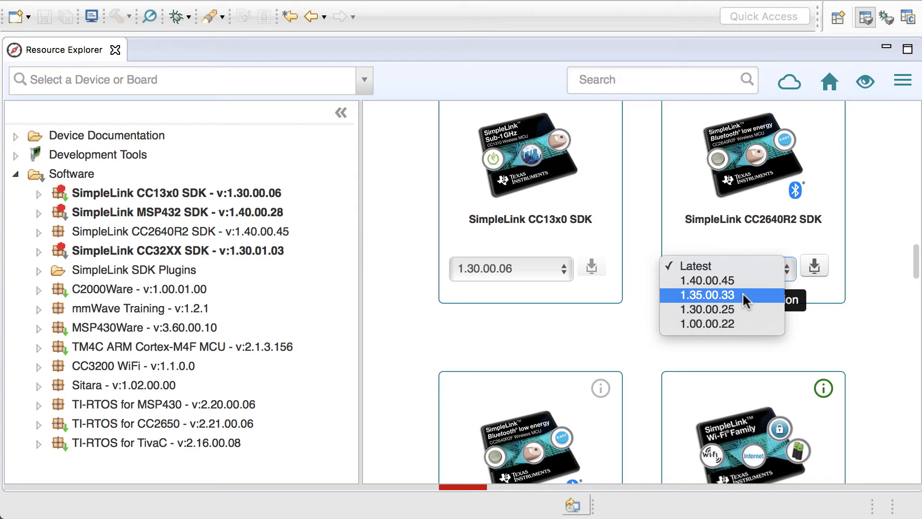
# Step: Choose version 1.35.00.33 for the SimpleLink CC2640R2 SDK in place of Latest
pyautogui.click(705, 294)
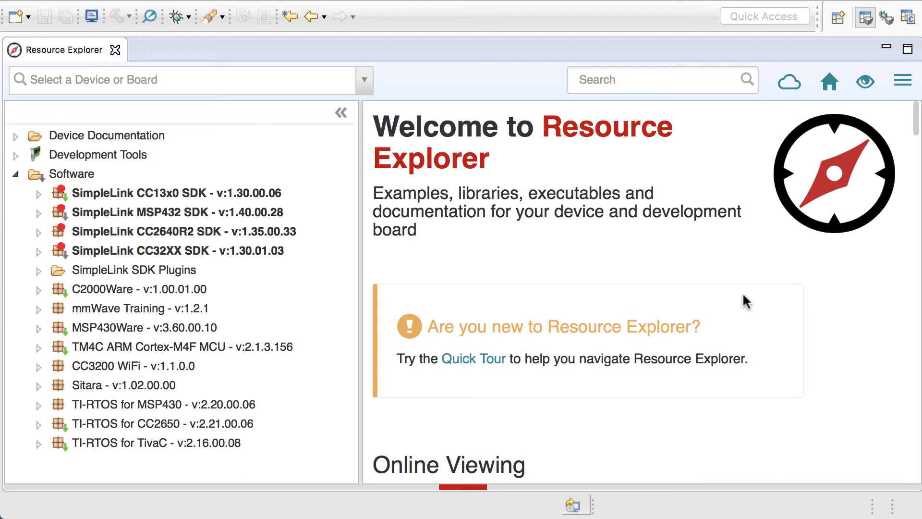
pyautogui.moveTo(365, 224)
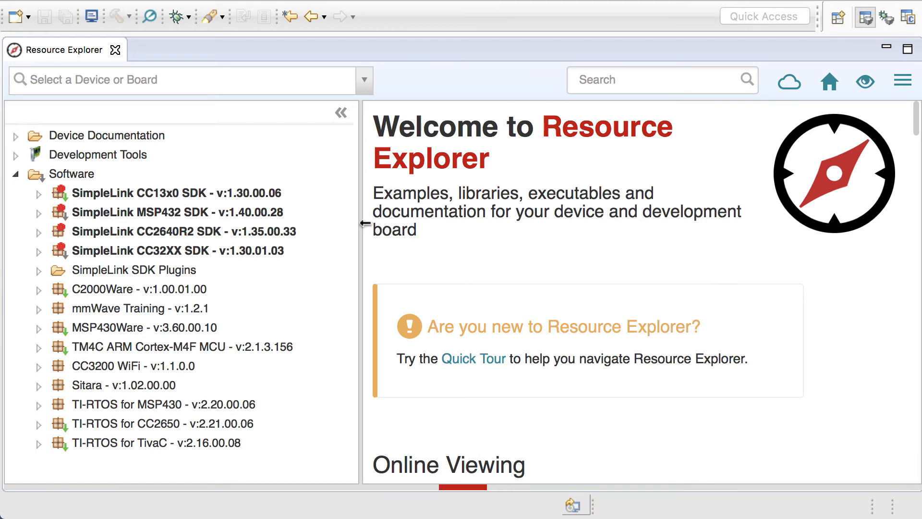